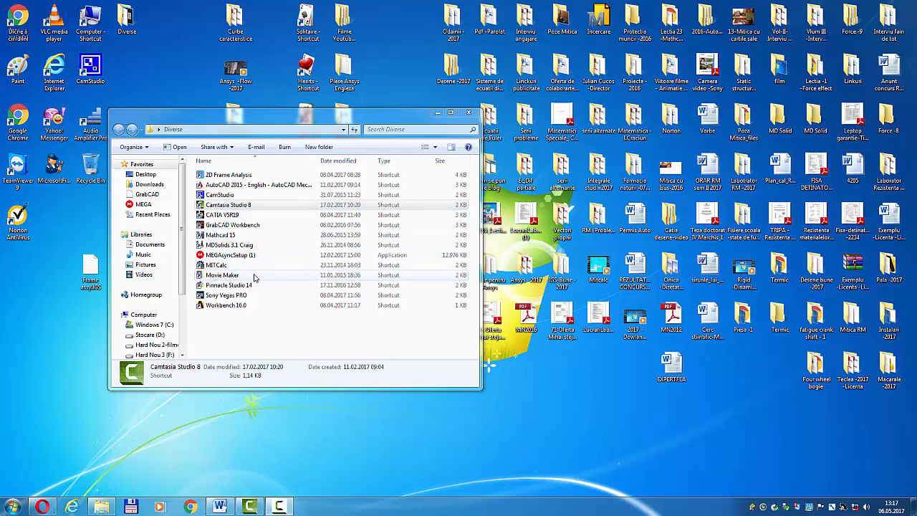
Step: Launch ANSYS Workbench 16.0 from the shortcut in the Diverse folder
{"action": "left_click", "coordinate": [226, 304]}
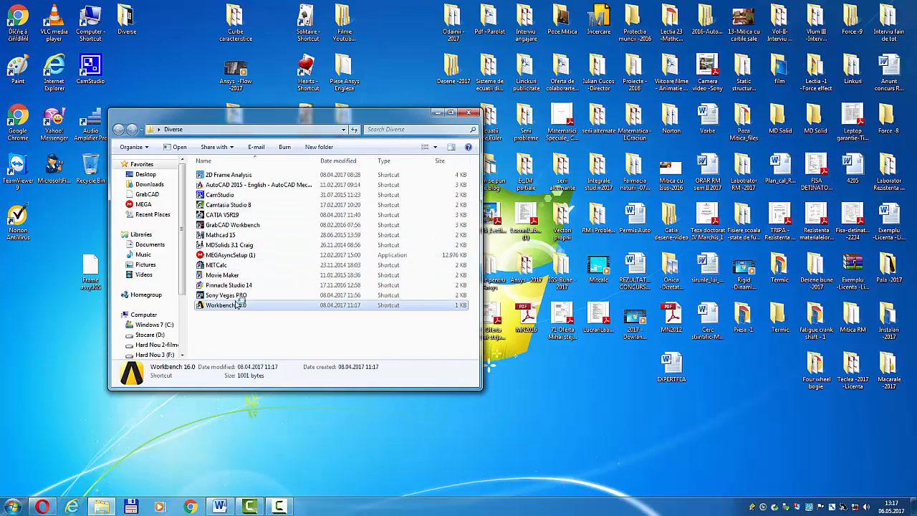
{"action": "double_click", "coordinate": [225, 304]}
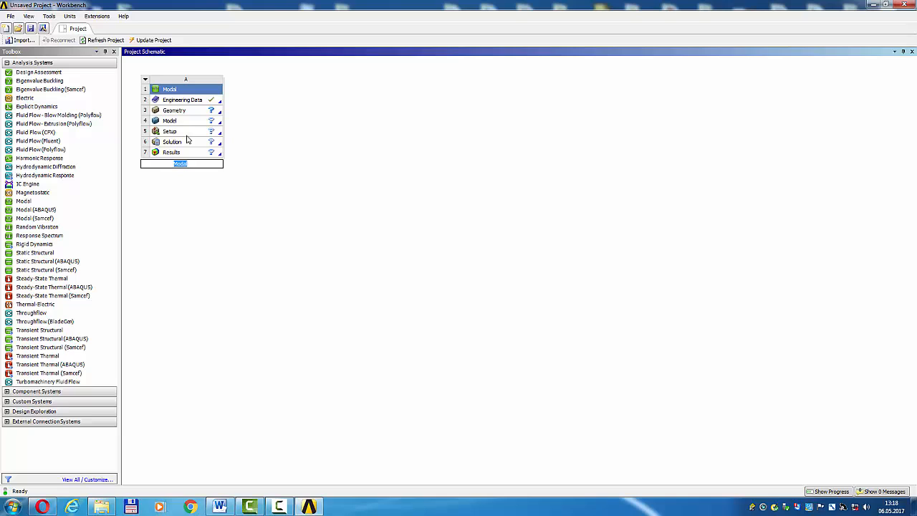
Step: Transfer the Modal solution data to a new Random Vibration system
{"action": "left_click", "coordinate": [172, 142]}
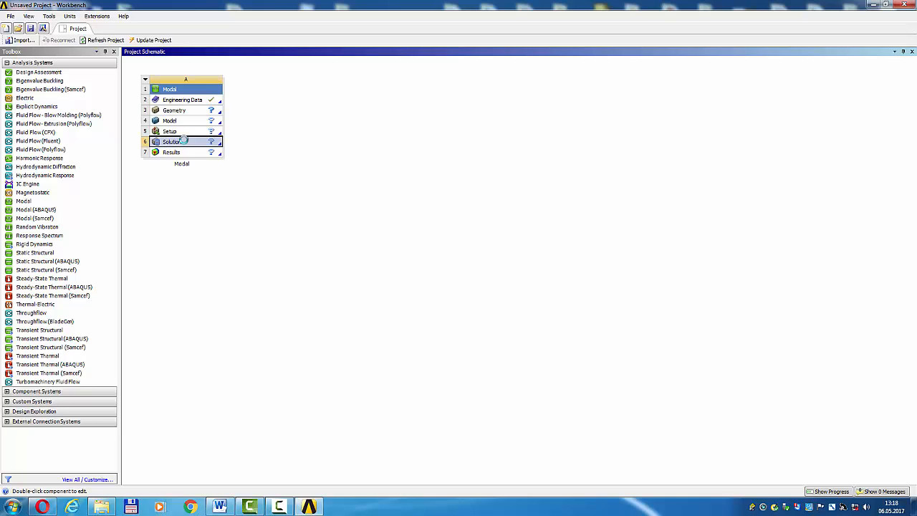
{"action": "right_click", "coordinate": [172, 142]}
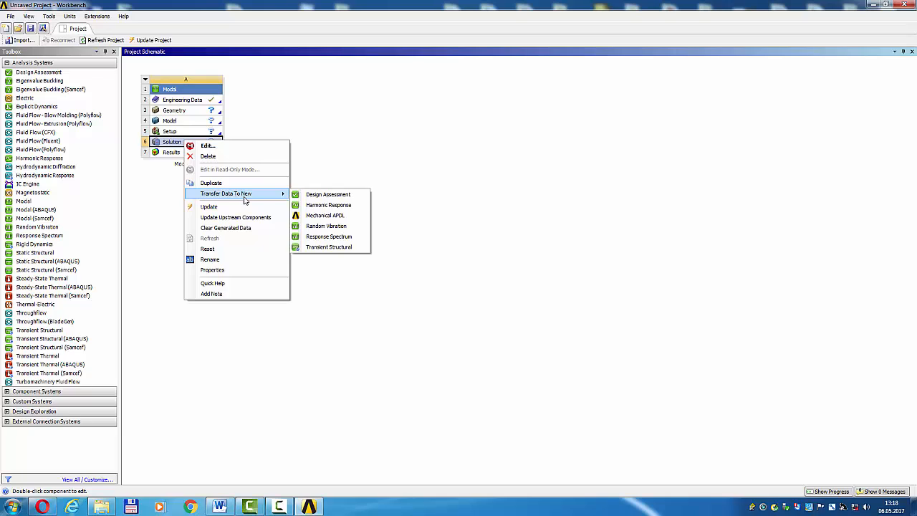
{"action": "mouse_move", "coordinate": [327, 226]}
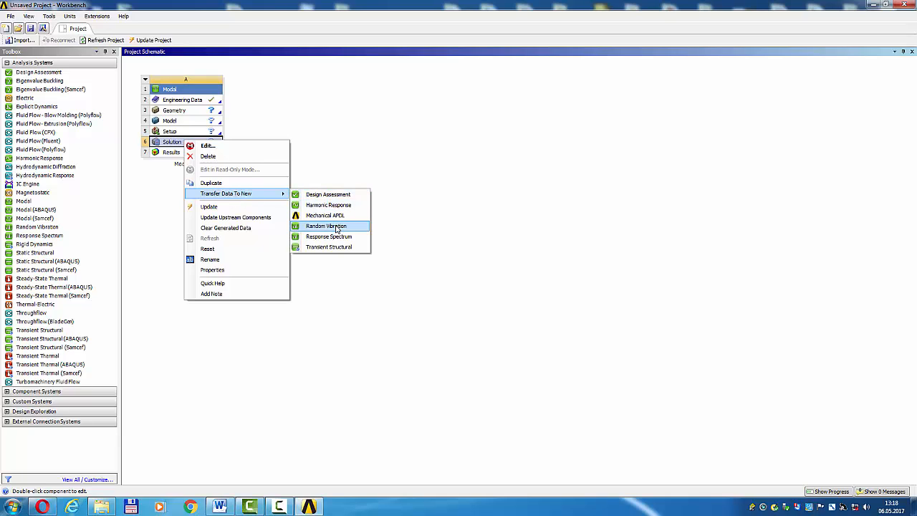
{"action": "left_click", "coordinate": [326, 227]}
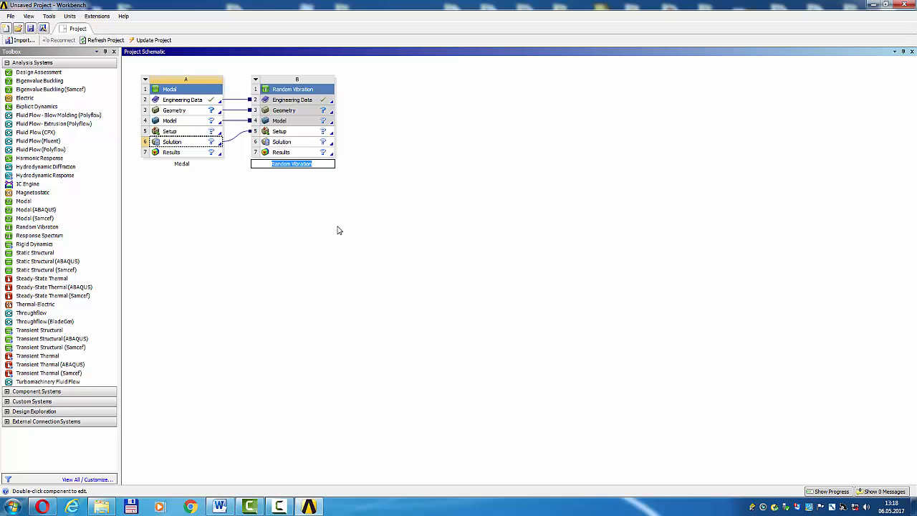
Step: Accept the Random Vibration name and edit the Modal model in ANSYS Mechanical
{"action": "left_click", "coordinate": [186, 109]}
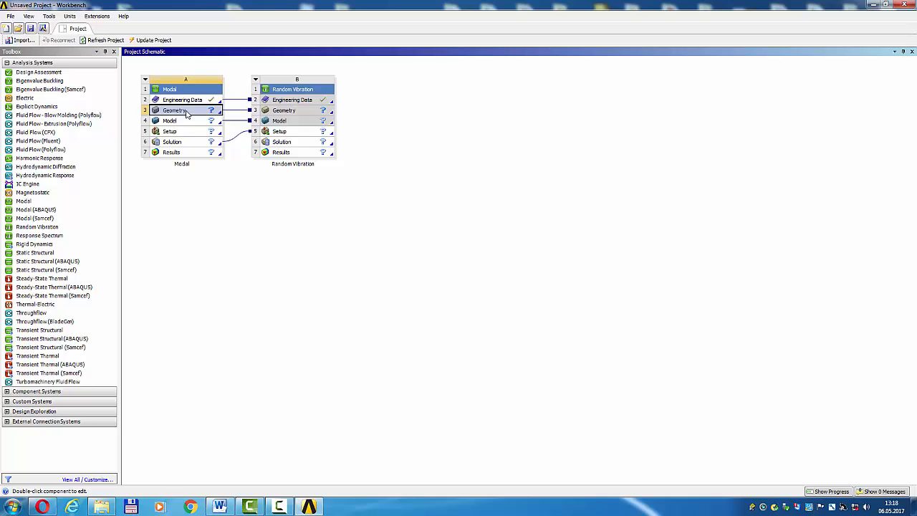
{"action": "right_click", "coordinate": [175, 110]}
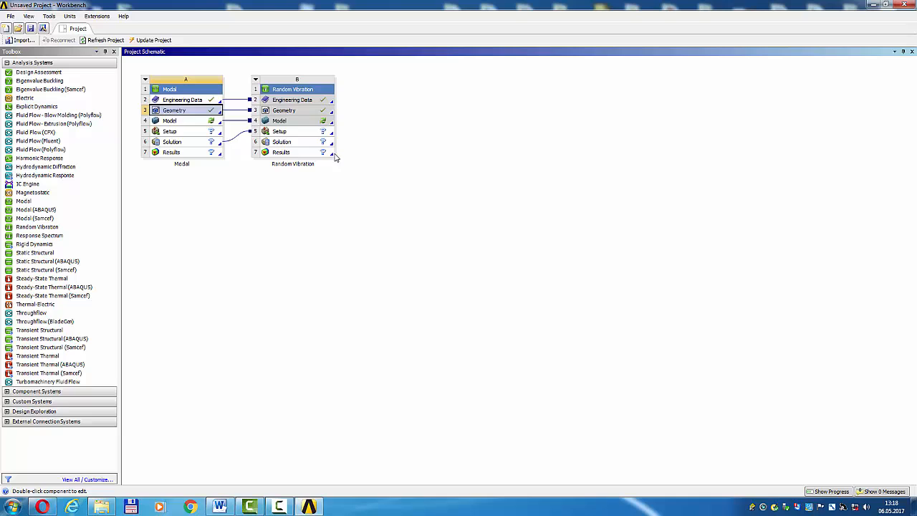
{"action": "left_click", "coordinate": [180, 120]}
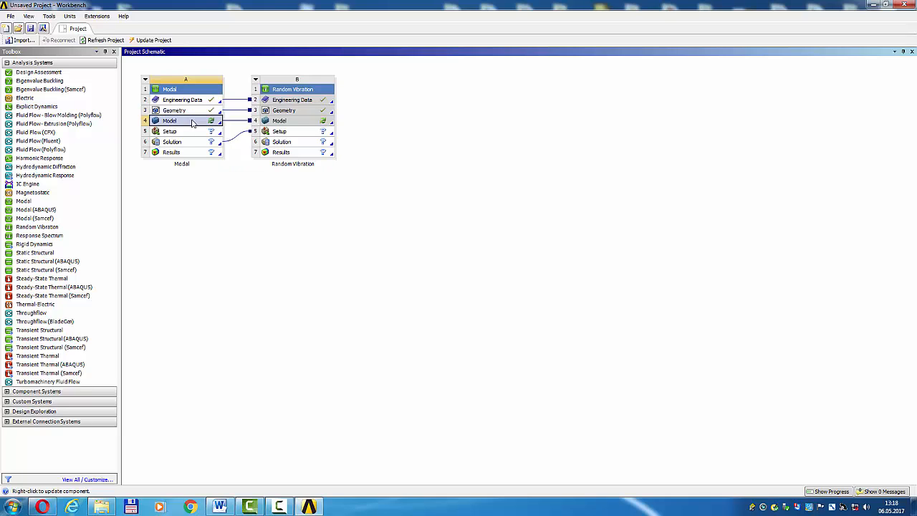
{"action": "right_click", "coordinate": [169, 121]}
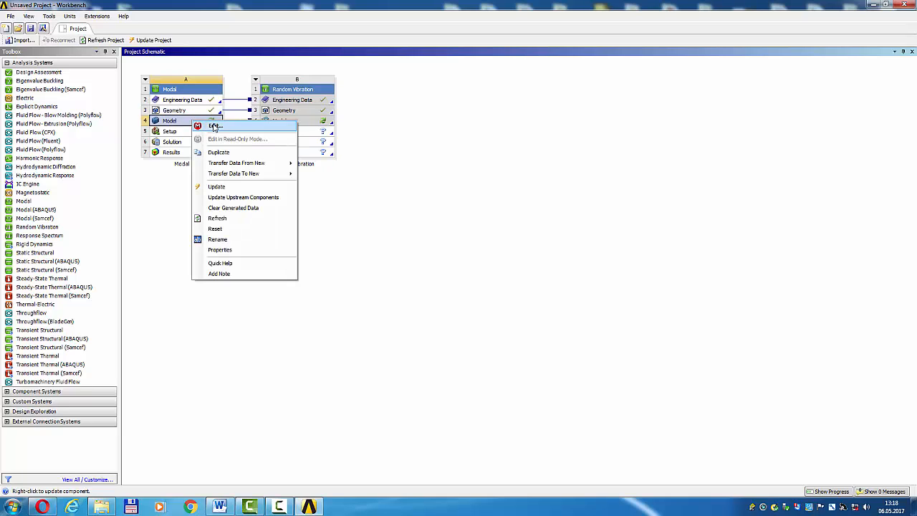
{"action": "left_click", "coordinate": [215, 126]}
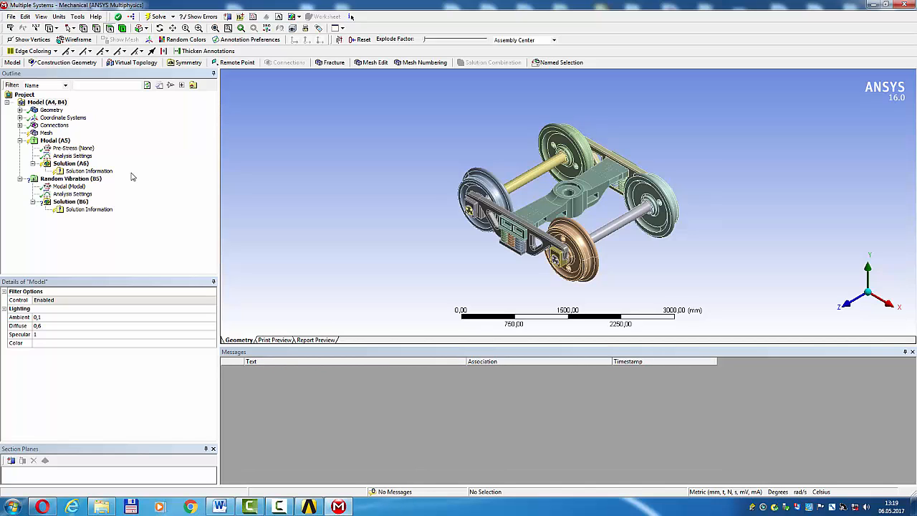
Step: Generate the mesh on the bogie model, review its Sizing details, and select the Modal analysis
{"action": "left_click", "coordinate": [46, 132]}
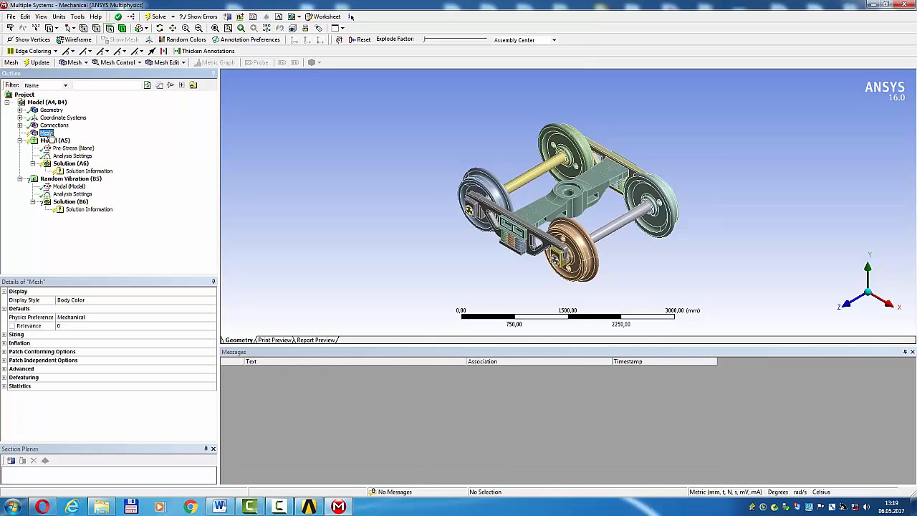
{"action": "right_click", "coordinate": [46, 132]}
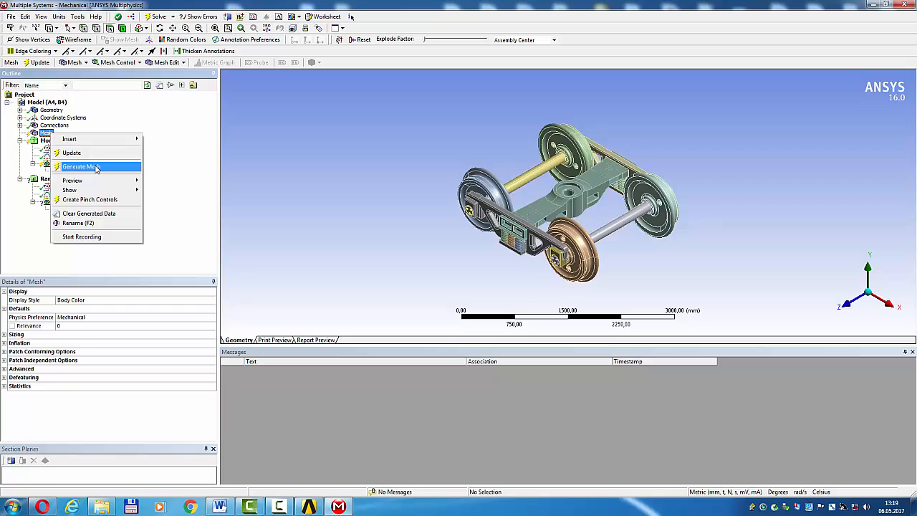
{"action": "left_click", "coordinate": [79, 166]}
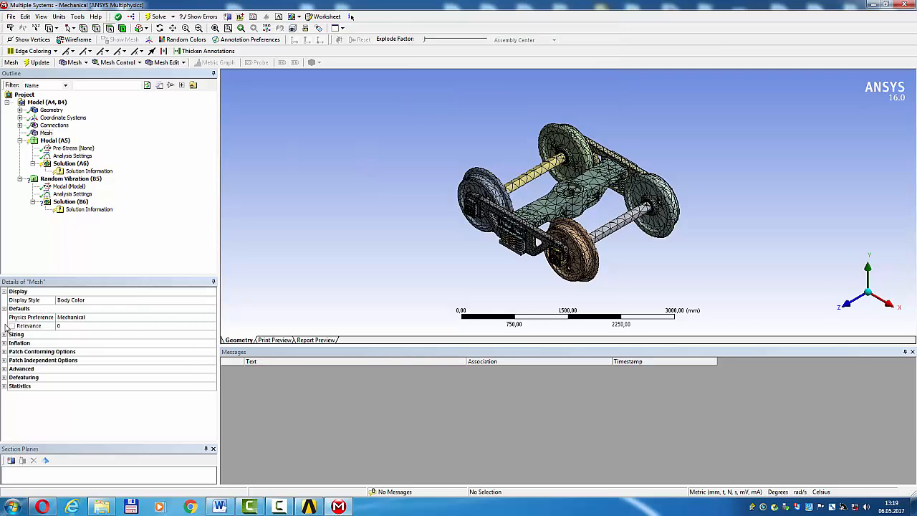
{"action": "left_click", "coordinate": [16, 334]}
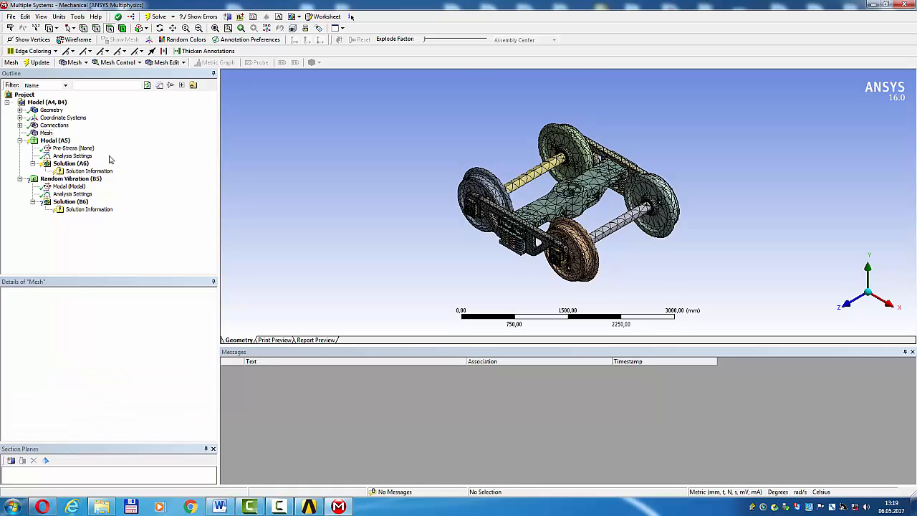
{"action": "left_click", "coordinate": [40, 63]}
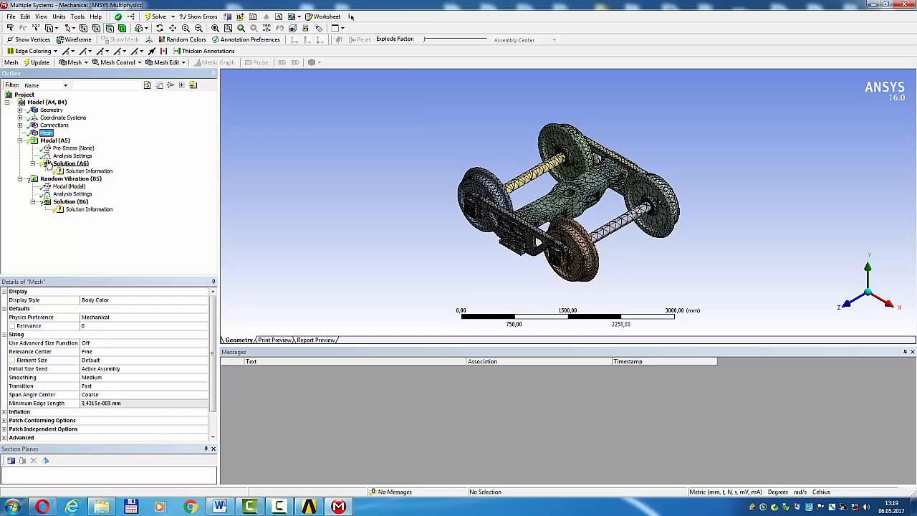
{"action": "left_click", "coordinate": [56, 141]}
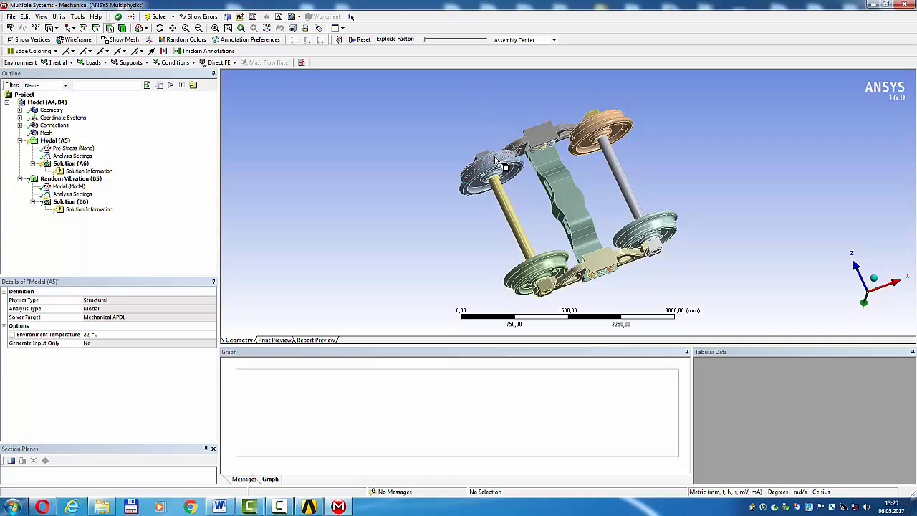
Step: Apply a Fixed Support to the five wheel faces and select Solution (A6)
{"action": "left_click", "coordinate": [485, 169]}
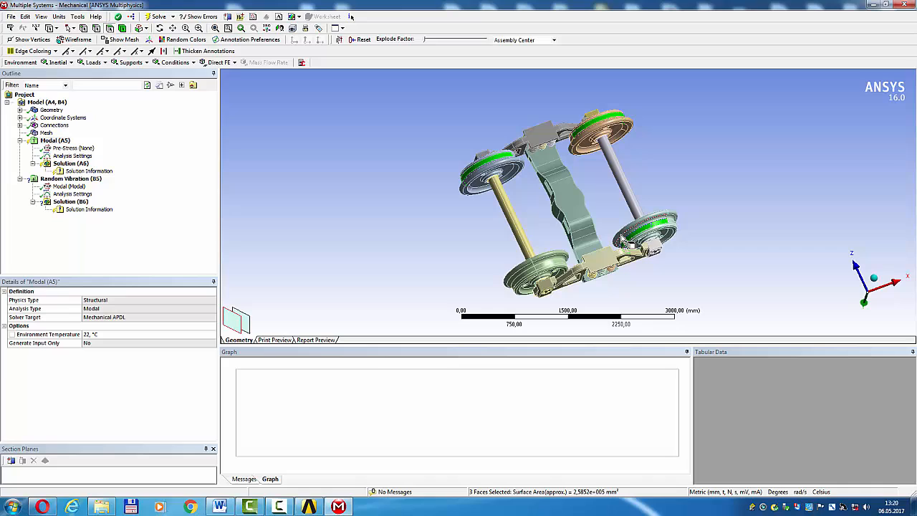
{"action": "left_click", "coordinate": [534, 280]}
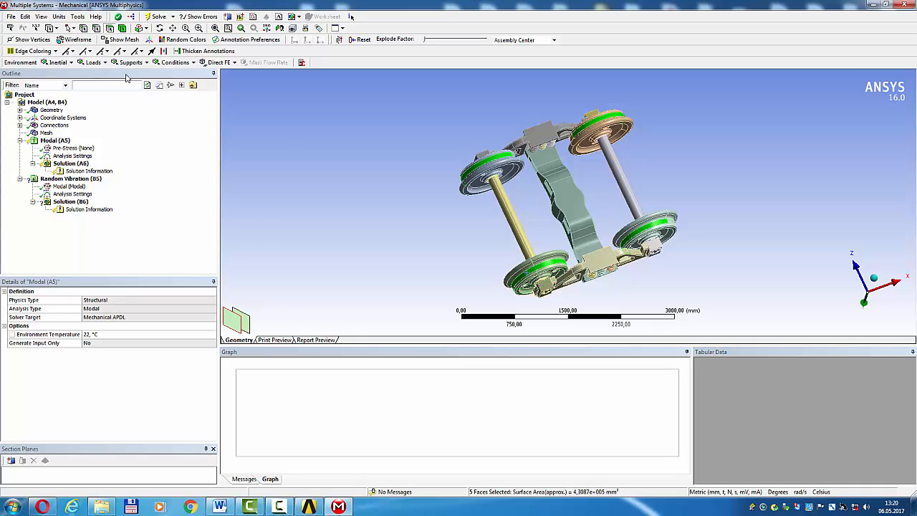
{"action": "left_click", "coordinate": [132, 63]}
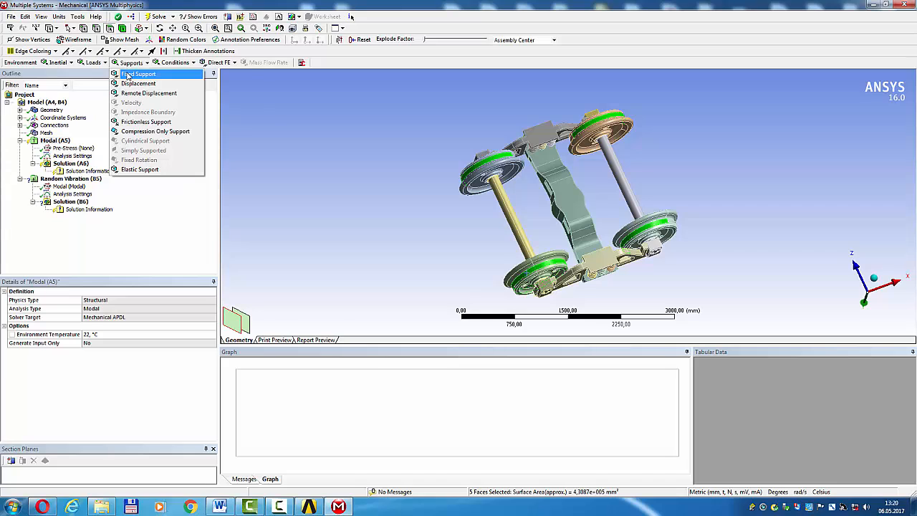
{"action": "left_click", "coordinate": [138, 74]}
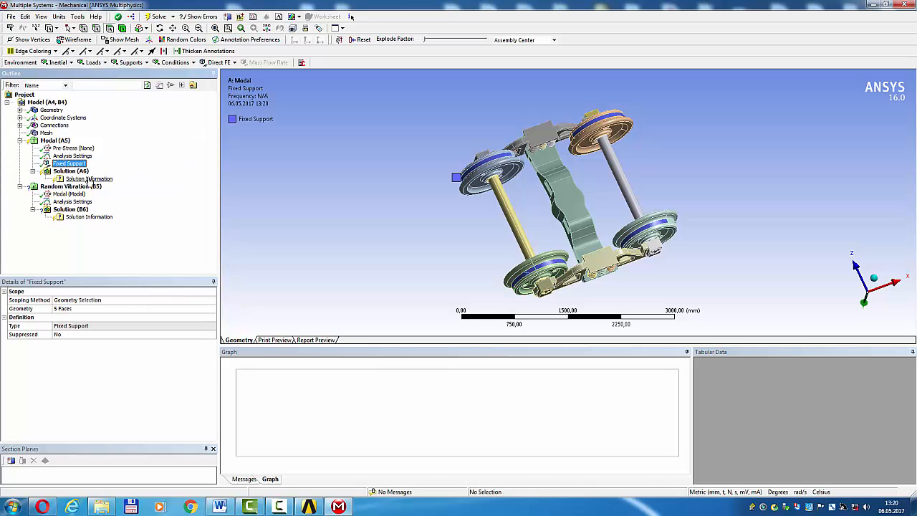
{"action": "left_click", "coordinate": [61, 171]}
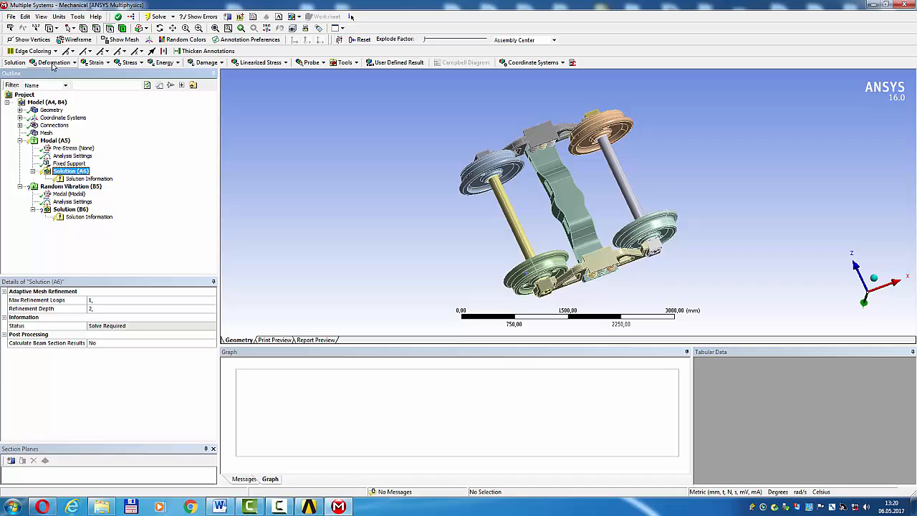
Step: Insert deformation and equivalent (von-Mises) stress results under the Modal solution
{"action": "left_click", "coordinate": [51, 63]}
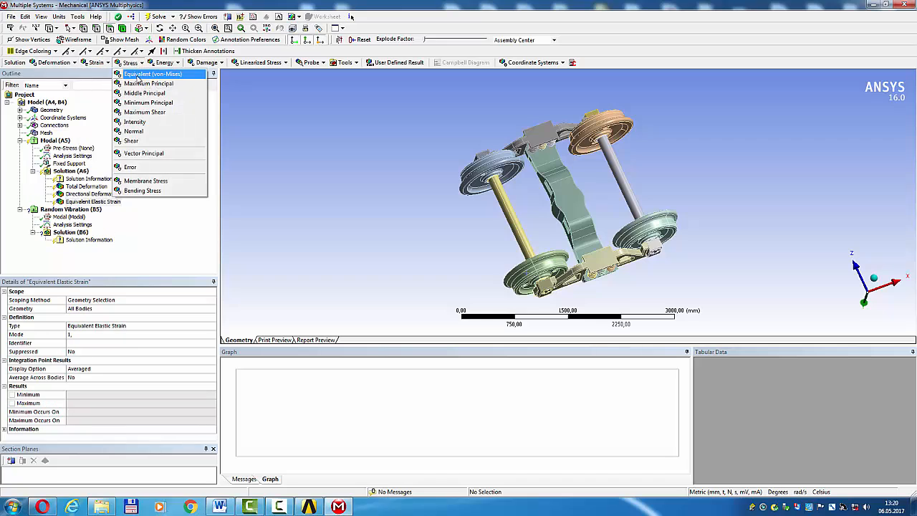
{"action": "left_click", "coordinate": [71, 217]}
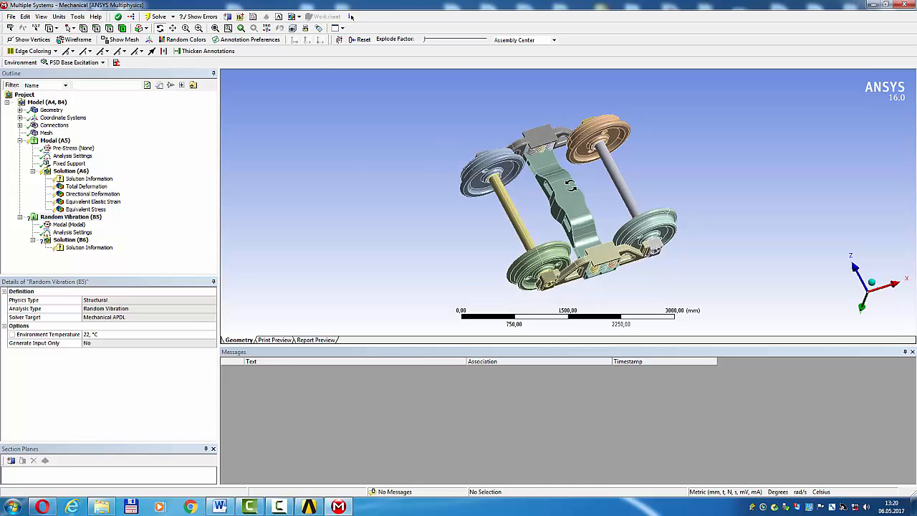
Step: Add a PSD G Acceleration excitation using the fixed support as boundary condition
{"action": "left_click_drag", "start_coordinate": [574, 187], "coordinate": [566, 215]}
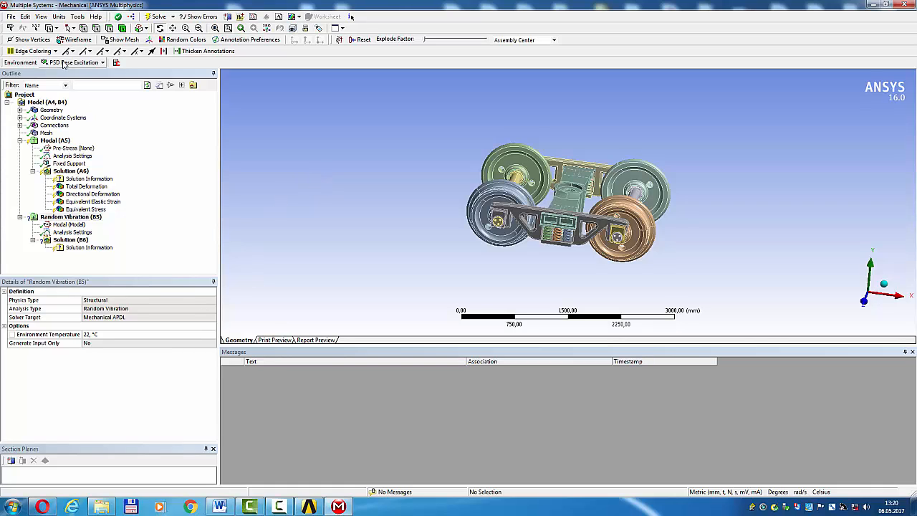
{"action": "mouse_move", "coordinate": [71, 63]}
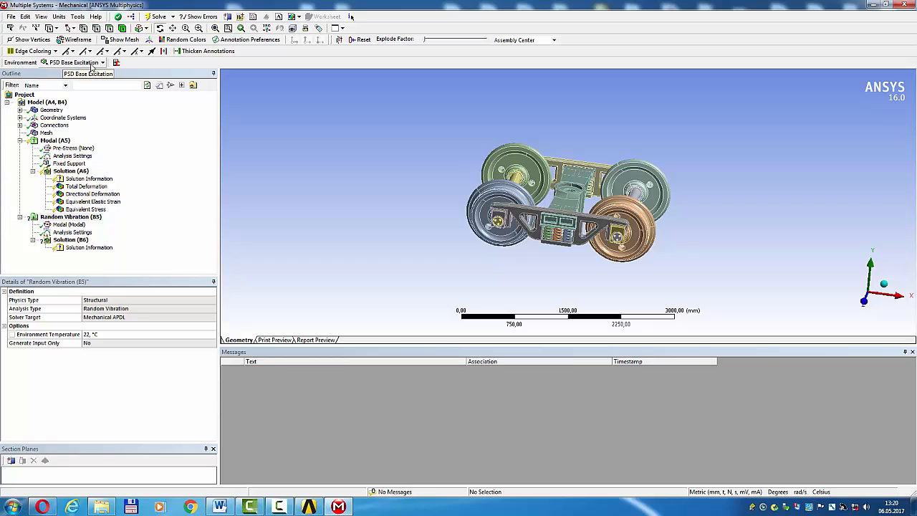
{"action": "left_click", "coordinate": [103, 63]}
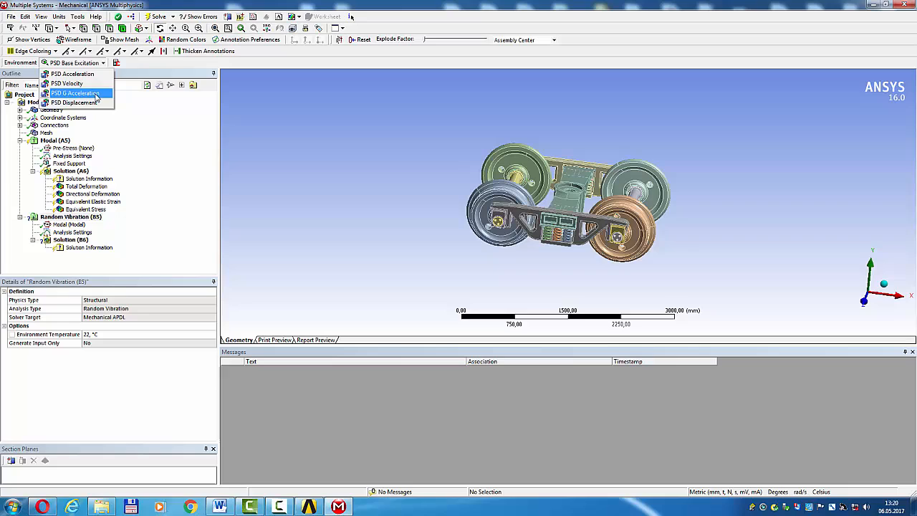
{"action": "left_click", "coordinate": [74, 93]}
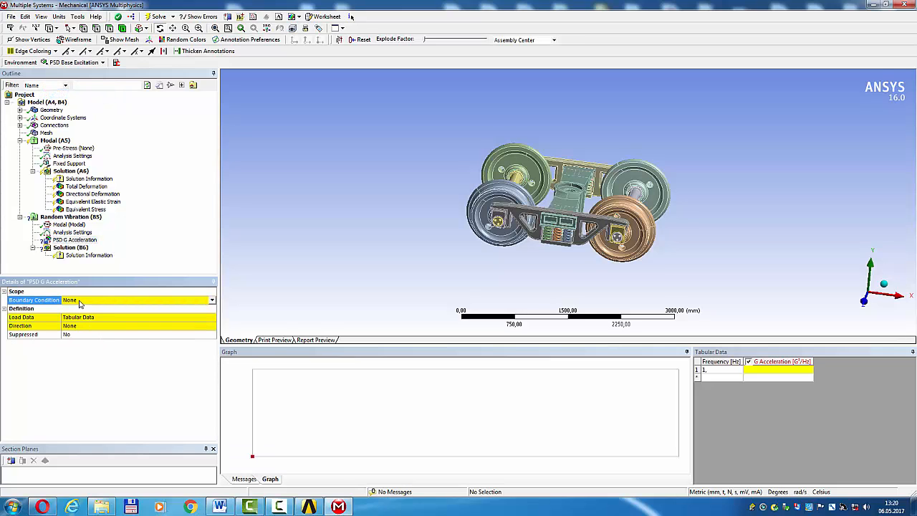
{"action": "left_click", "coordinate": [212, 300]}
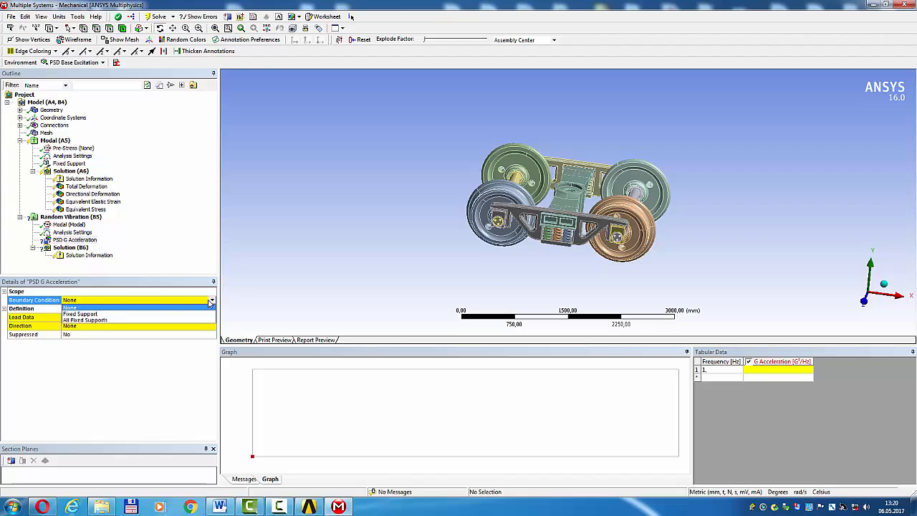
{"action": "left_click", "coordinate": [80, 314]}
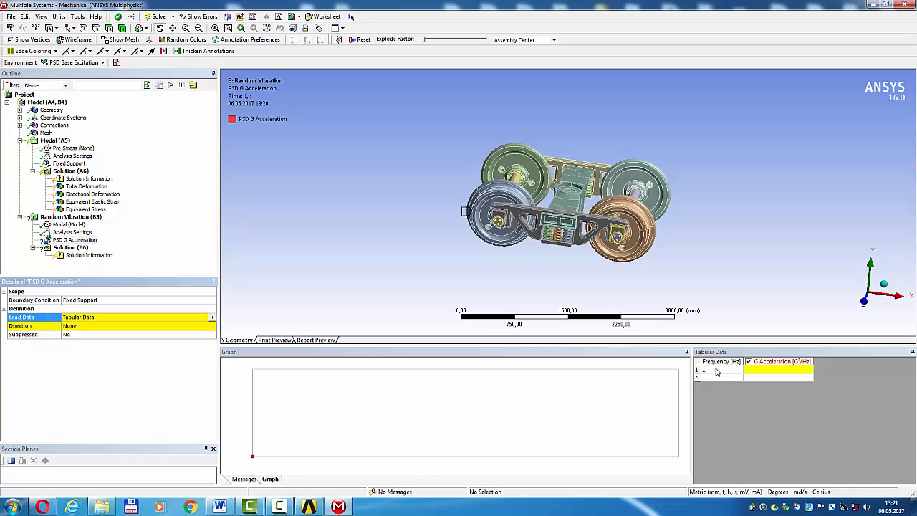
Step: Fill the tabular data with frequency 12 and accelerations 40 and 90 for the four-point spectrum
{"action": "left_click", "coordinate": [719, 370]}
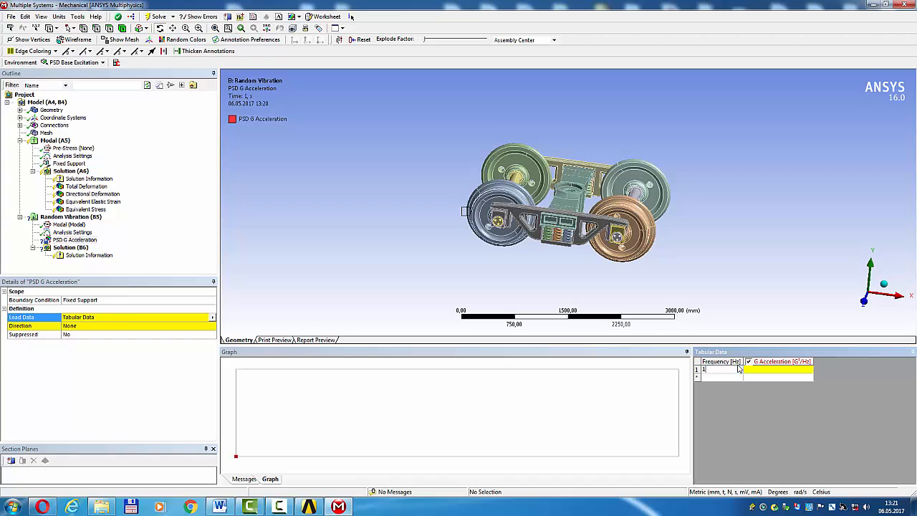
{"action": "type", "text": "12,"}
{"action": "left_click", "coordinate": [778, 369]}
{"action": "type", "text": "45"}
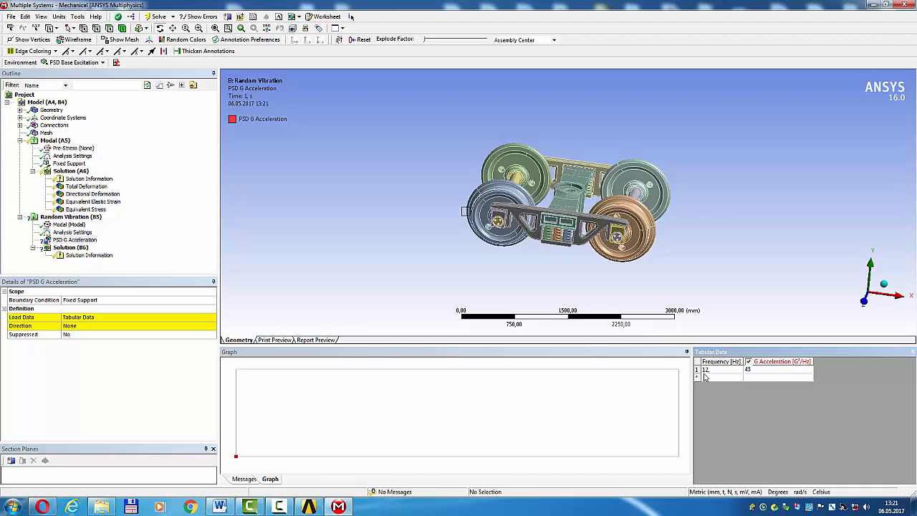
{"action": "left_click", "coordinate": [724, 378]}
{"action": "type", "text": "35."}
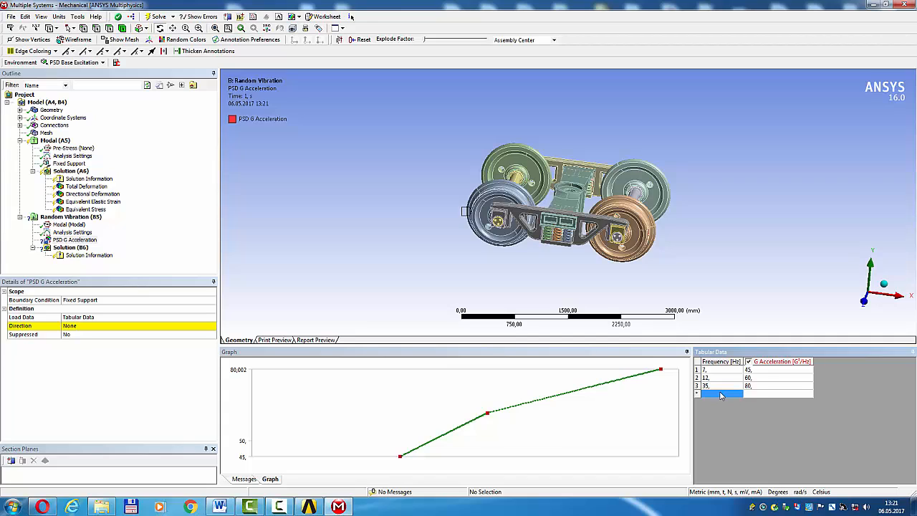
{"action": "type", "text": "40"}
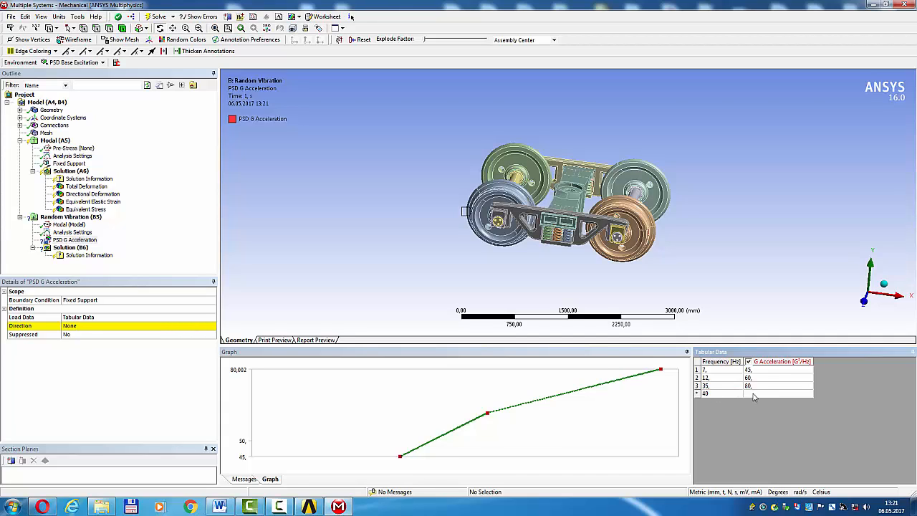
{"action": "left_click", "coordinate": [776, 392]}
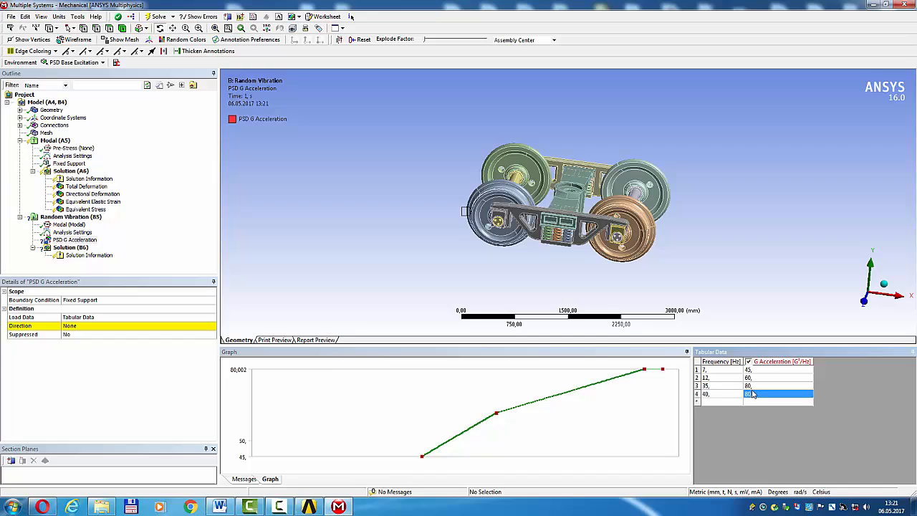
{"action": "type", "text": "90"}
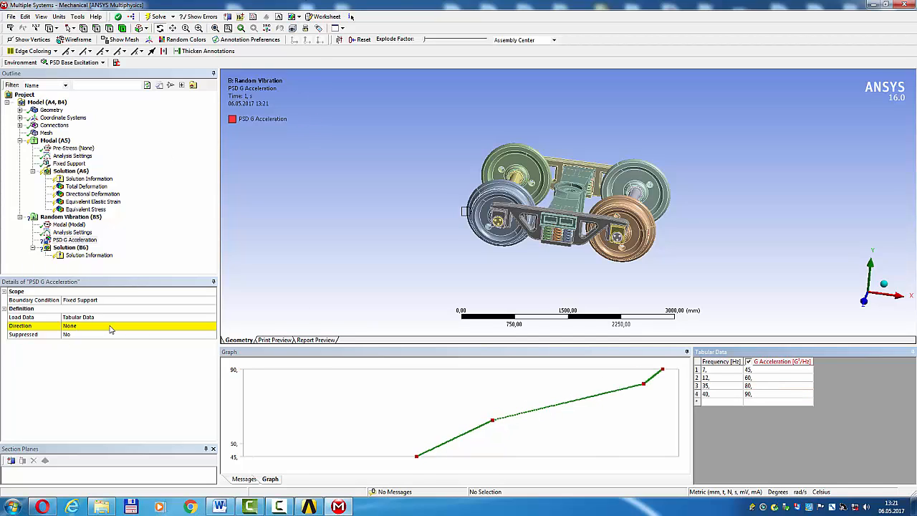
Step: Set the PSD G Acceleration direction to the Y axis
{"action": "left_click", "coordinate": [36, 317]}
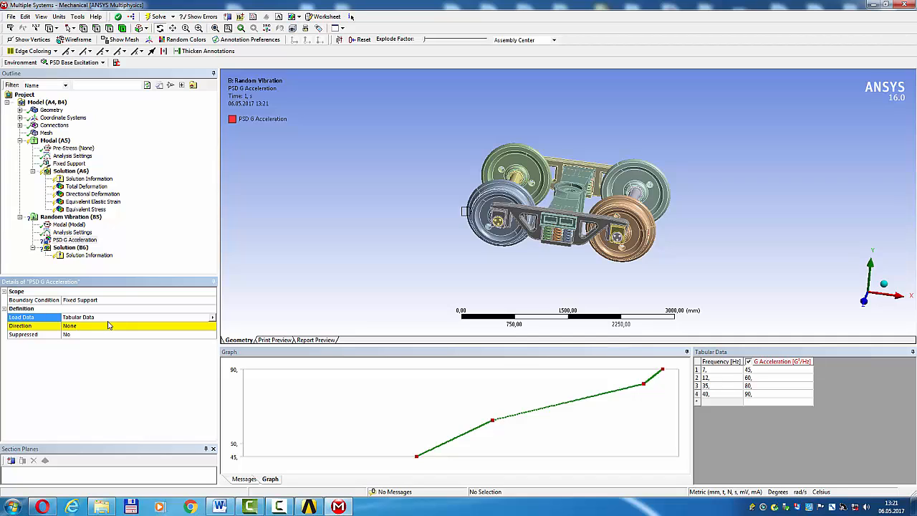
{"action": "mouse_move", "coordinate": [121, 331]}
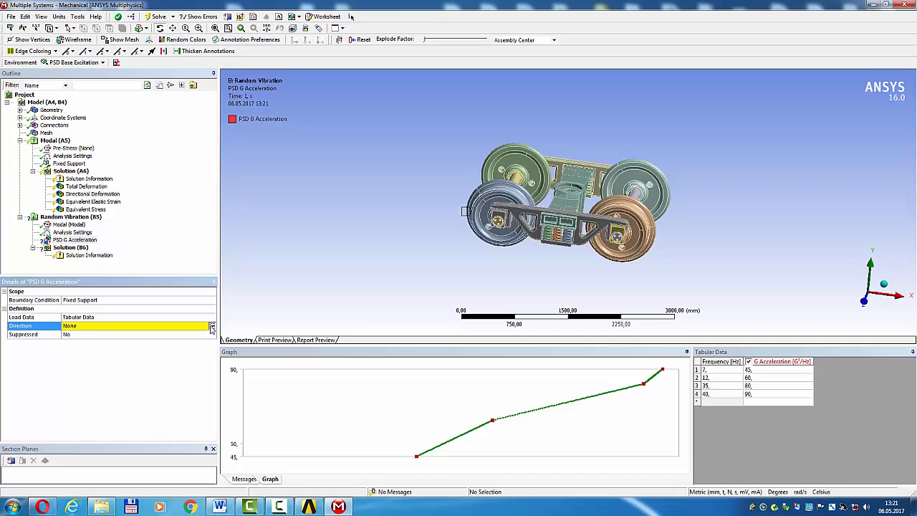
{"action": "left_click", "coordinate": [212, 325]}
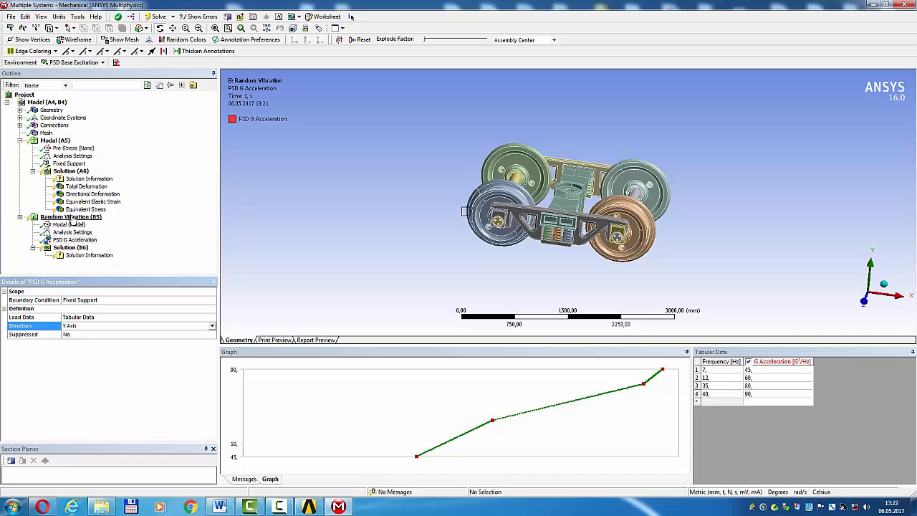
Step: Insert directional deformation, normal elastic strain and equivalent stress under Solution (B6)
{"action": "left_click", "coordinate": [72, 247]}
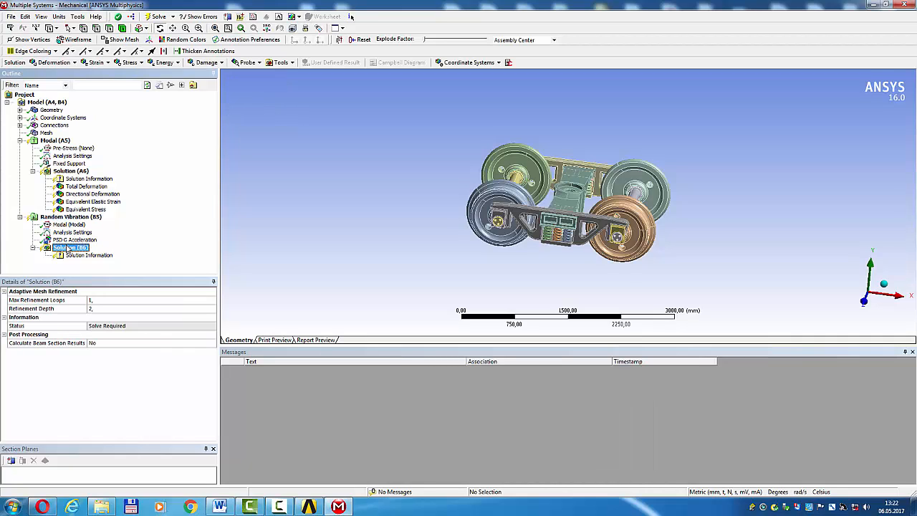
{"action": "left_click", "coordinate": [55, 63]}
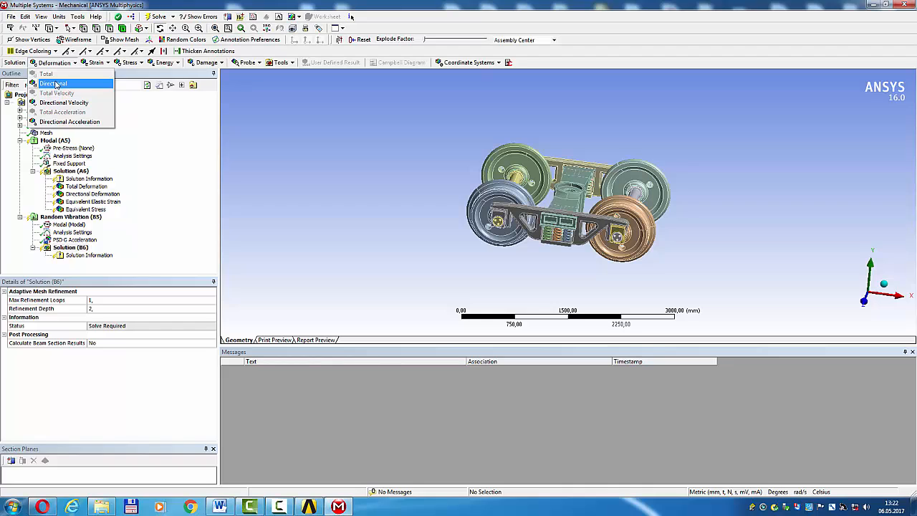
{"action": "left_click", "coordinate": [129, 63]}
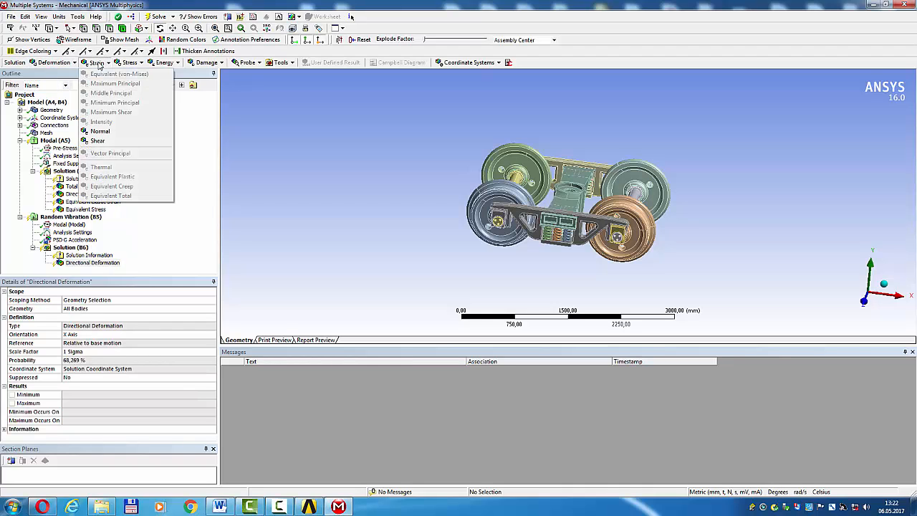
{"action": "left_click", "coordinate": [100, 131]}
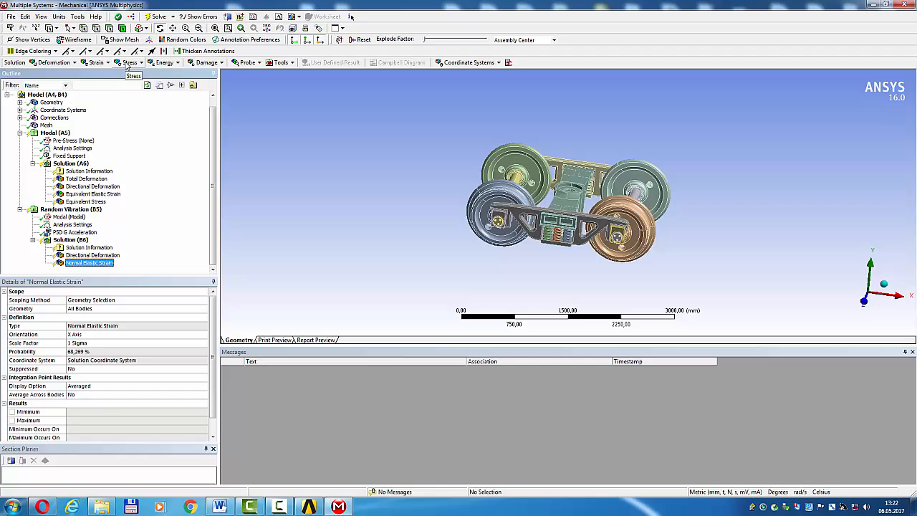
{"action": "left_click", "coordinate": [132, 63]}
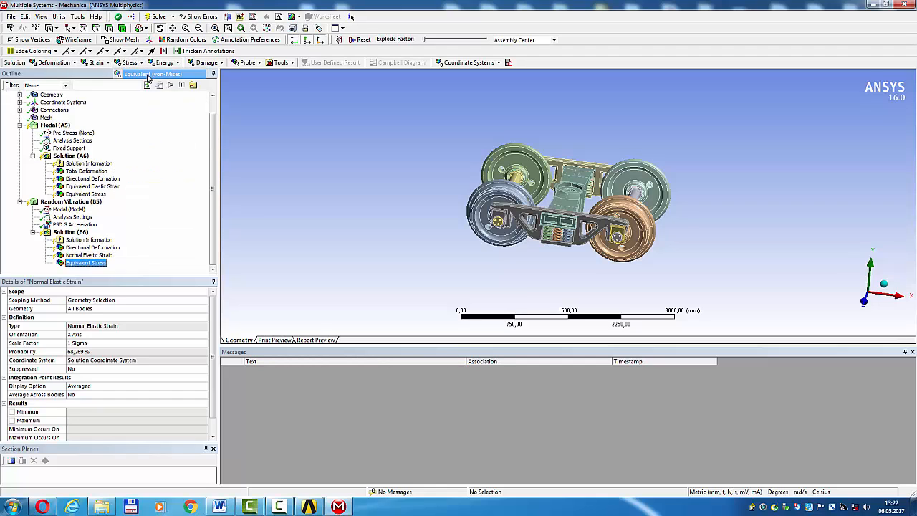
{"action": "left_click", "coordinate": [86, 262]}
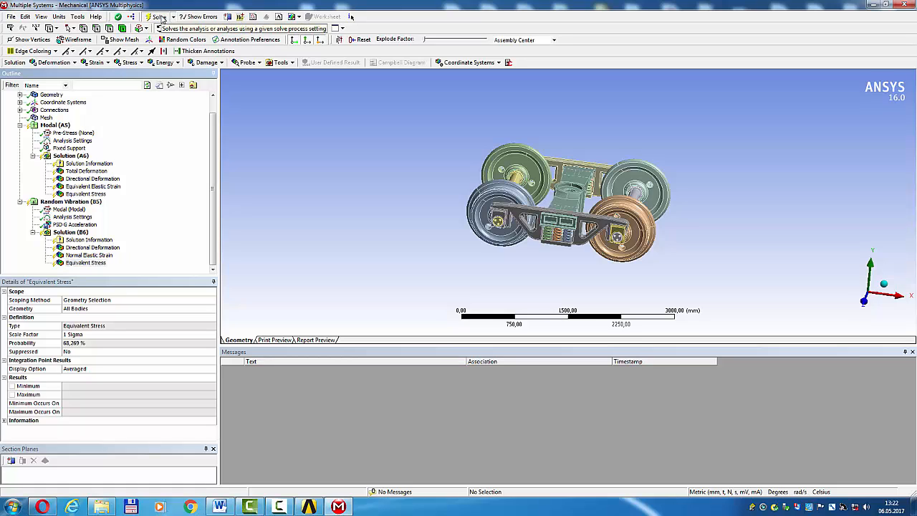
Step: Solve the random vibration analysis and view the equivalent stress contour
{"action": "left_click", "coordinate": [157, 17]}
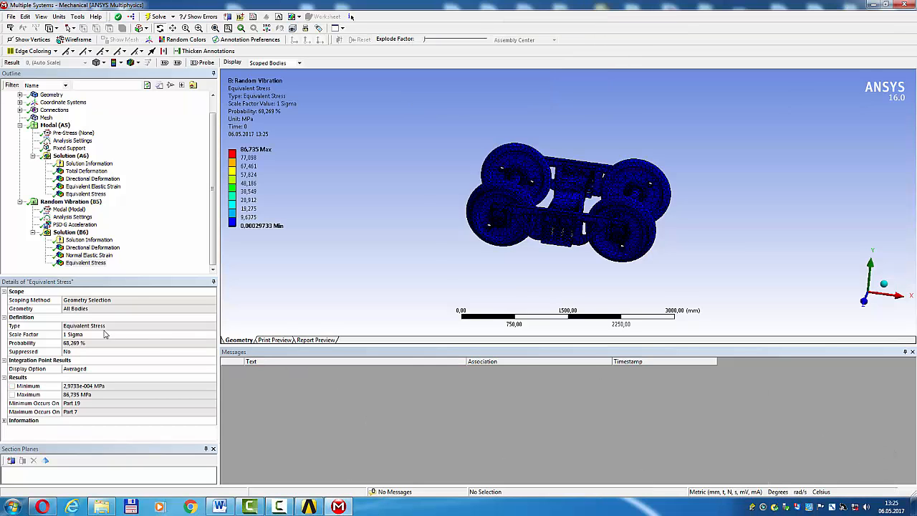
Step: View the random vibration directional deformation, then the modal total deformation with its six frequencies
{"action": "left_click", "coordinate": [91, 246]}
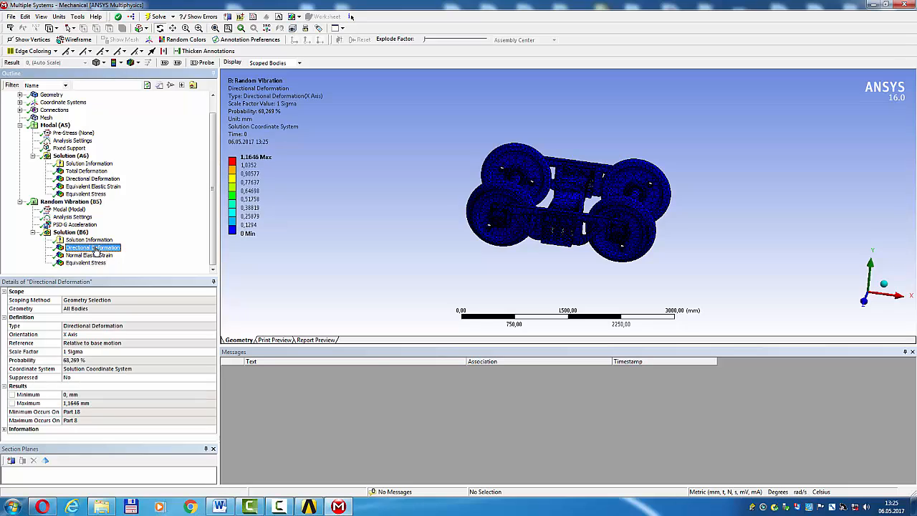
{"action": "mouse_move", "coordinate": [390, 219]}
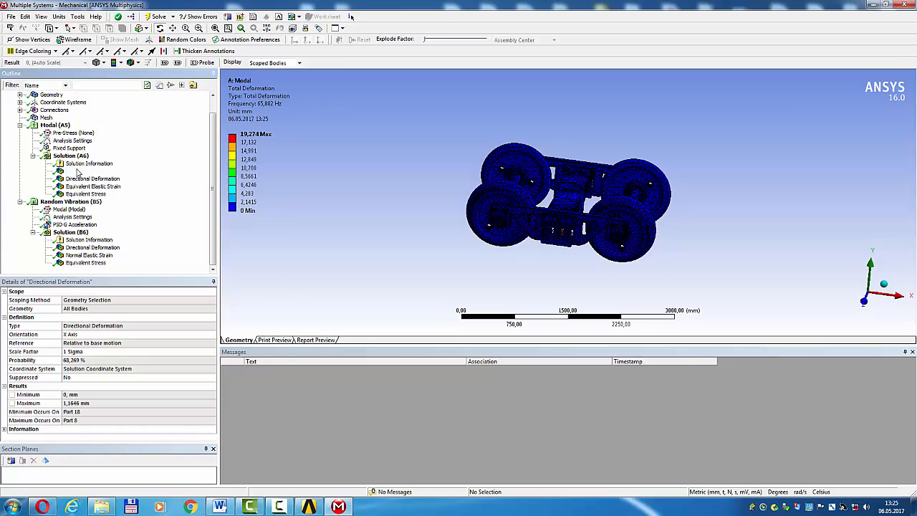
{"action": "left_click", "coordinate": [91, 171]}
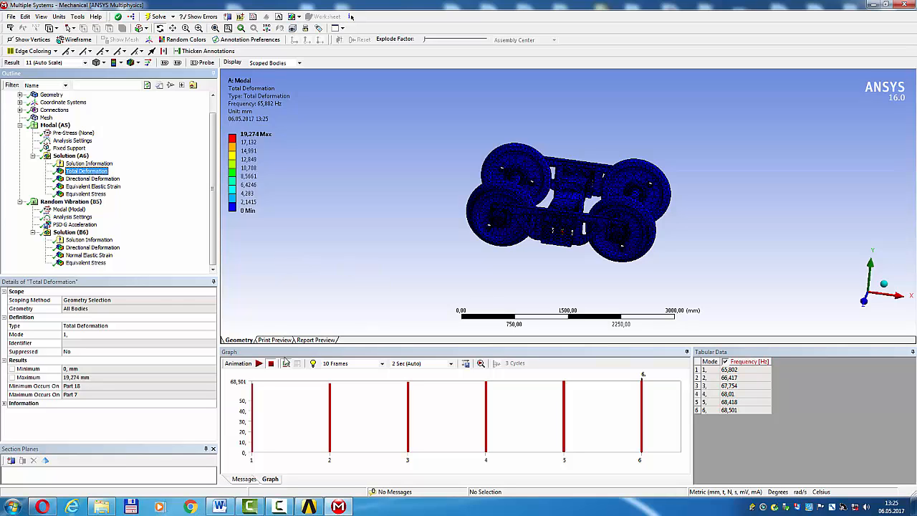
Step: Animate the mode shape, then review the modal directional deformation and equivalent elastic strain
{"action": "left_click", "coordinate": [260, 364]}
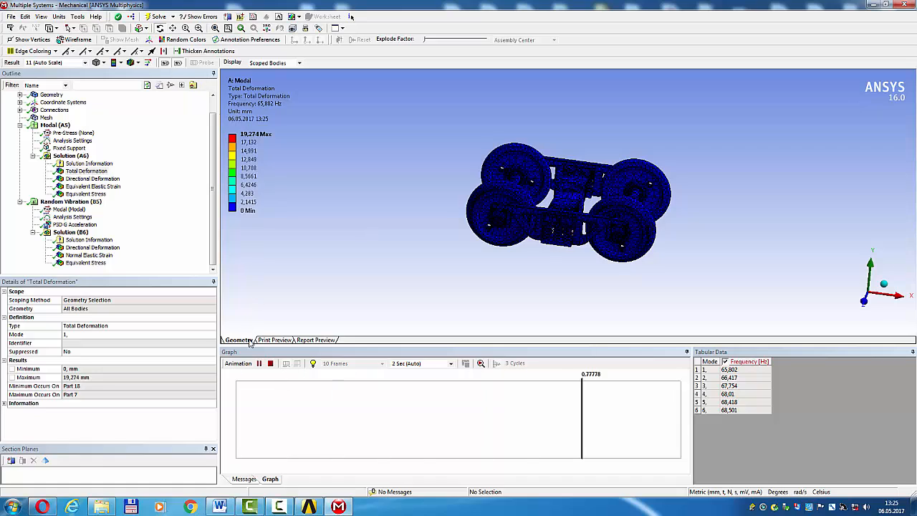
{"action": "left_click", "coordinate": [259, 364]}
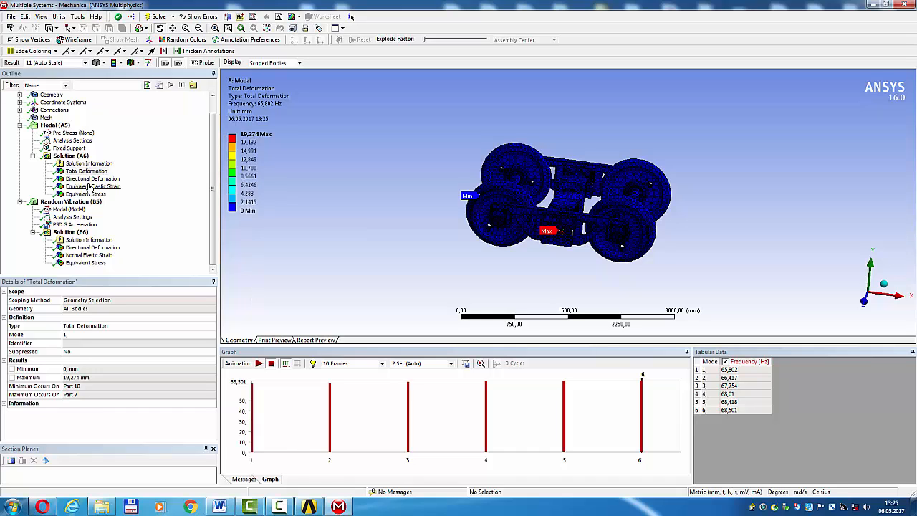
{"action": "left_click", "coordinate": [92, 178]}
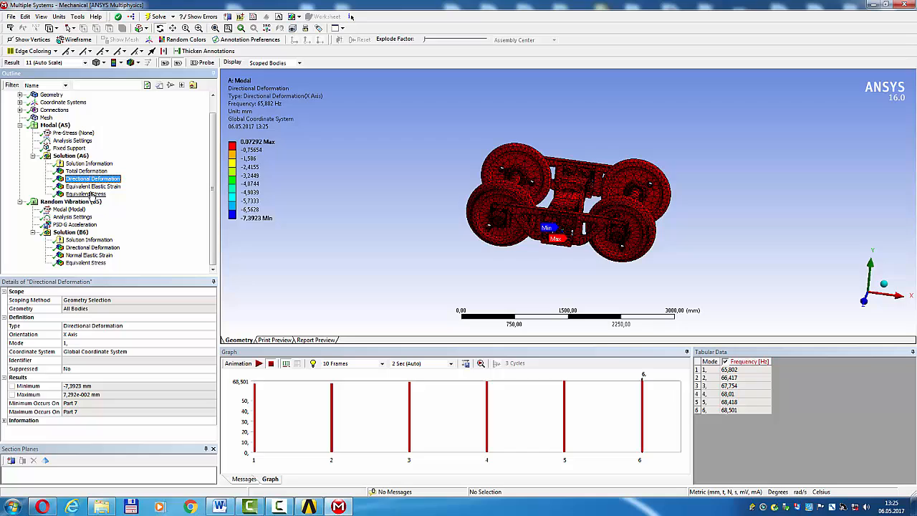
{"action": "left_click", "coordinate": [93, 187]}
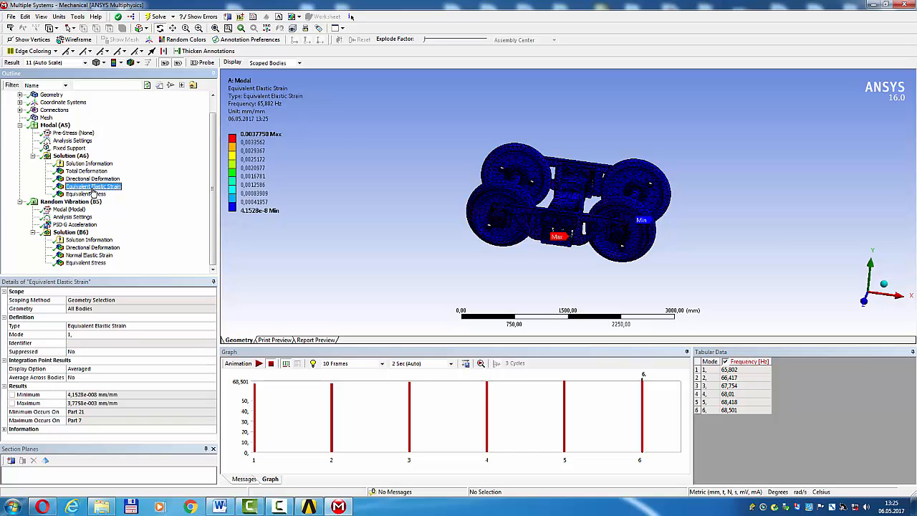
Step: Display and animate the modal equivalent stress result peaking near 630.91 MPa
{"action": "left_click", "coordinate": [86, 195]}
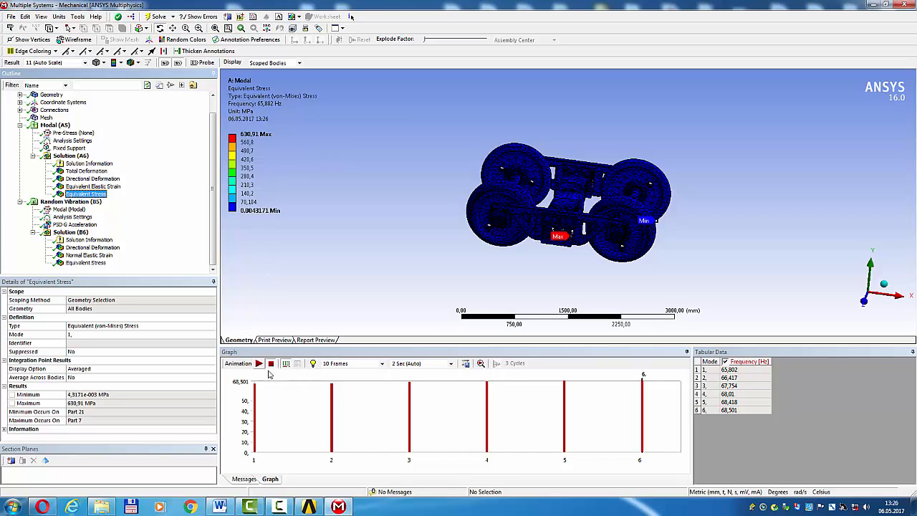
{"action": "left_click", "coordinate": [258, 364]}
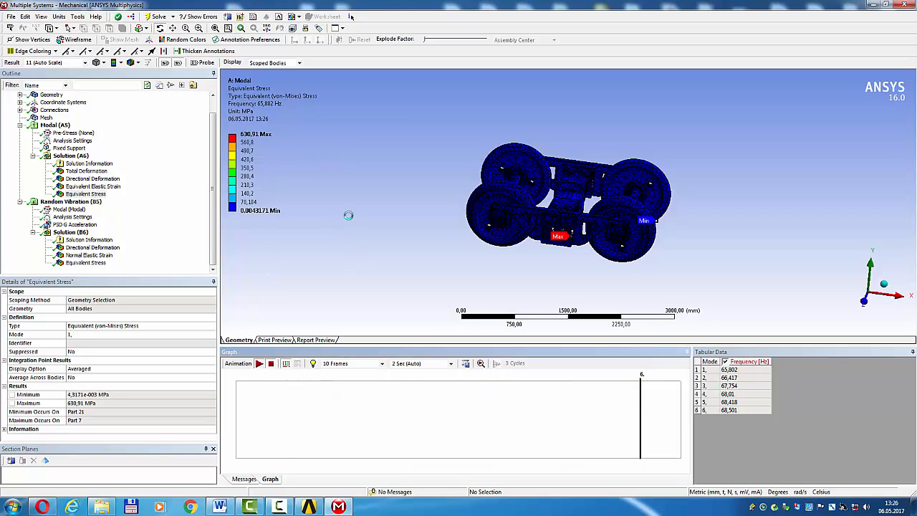
{"action": "left_click", "coordinate": [258, 364]}
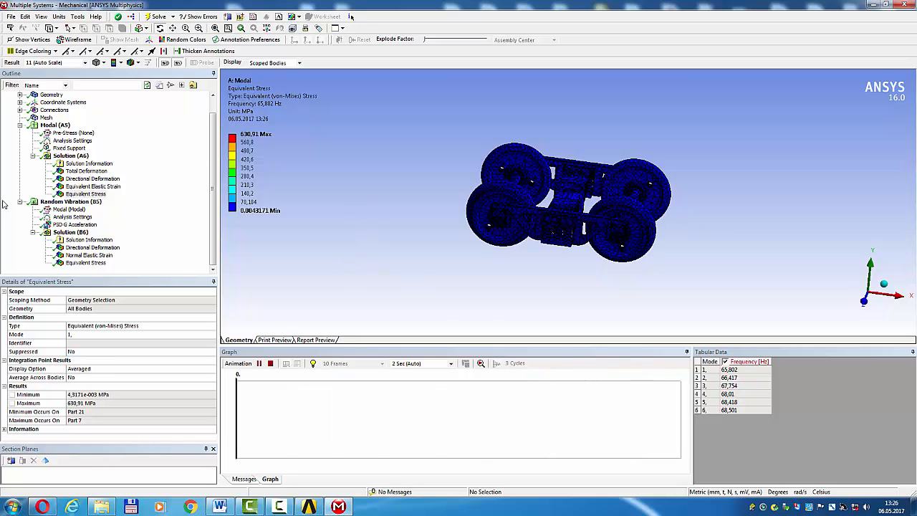
Step: Review the random vibration deformation, strain and 86.7 MPa stress results, then show the solver output
{"action": "left_click", "coordinate": [91, 246]}
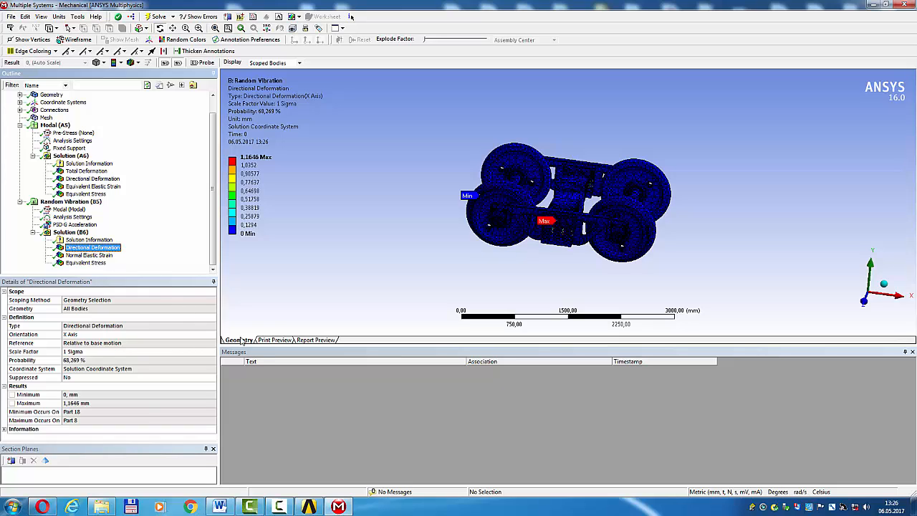
{"action": "left_click", "coordinate": [89, 255]}
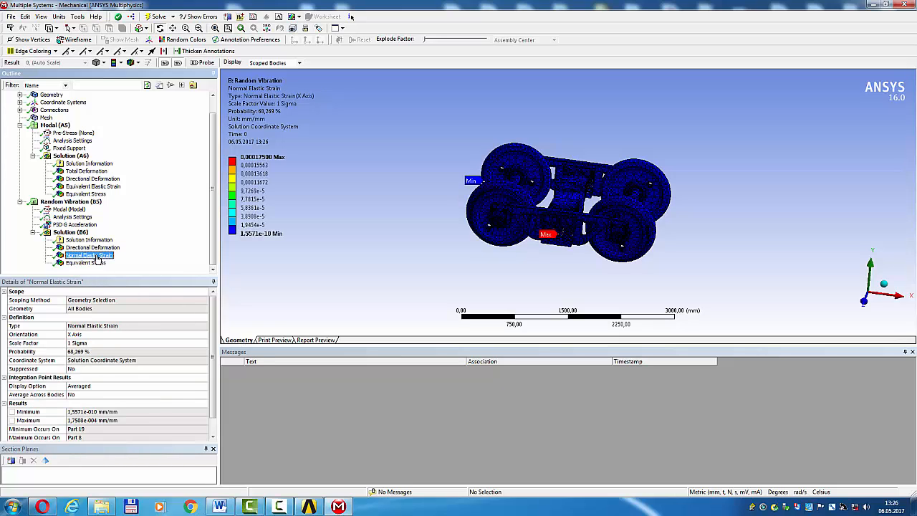
{"action": "left_click", "coordinate": [86, 263]}
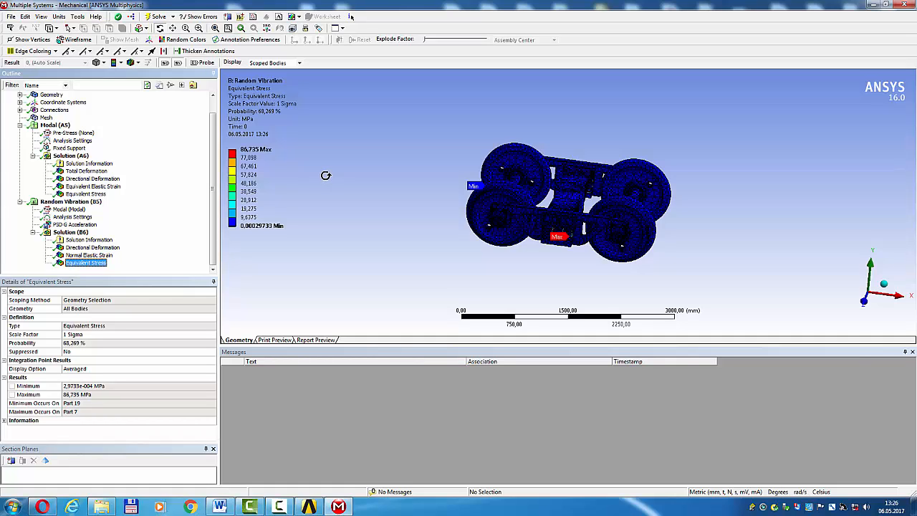
{"action": "mouse_move", "coordinate": [321, 175]}
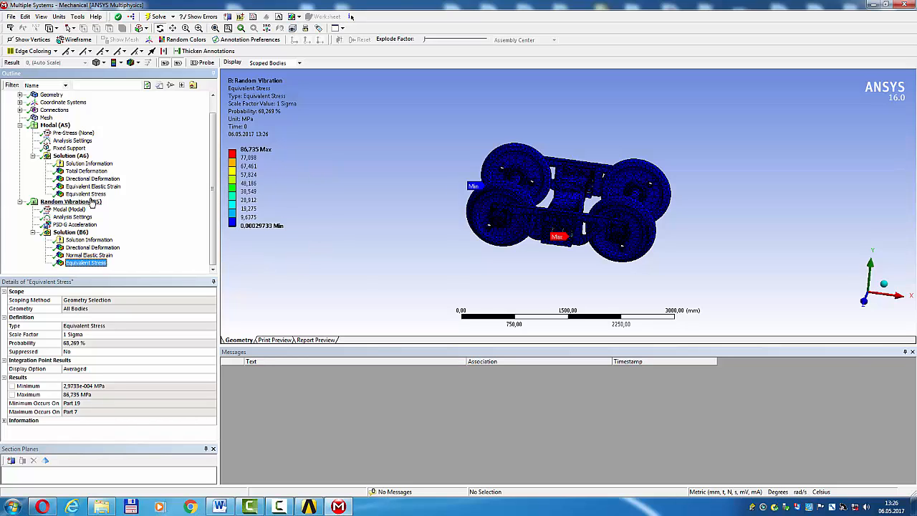
{"action": "left_click", "coordinate": [89, 239]}
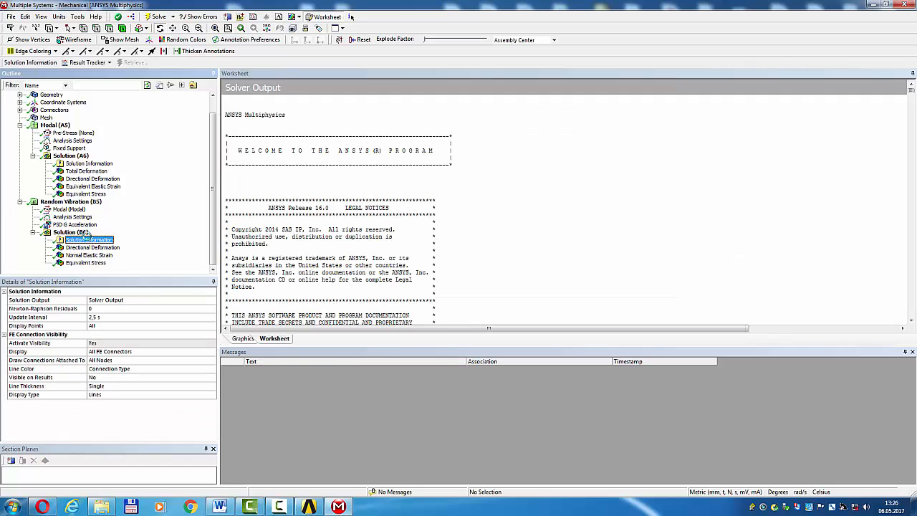